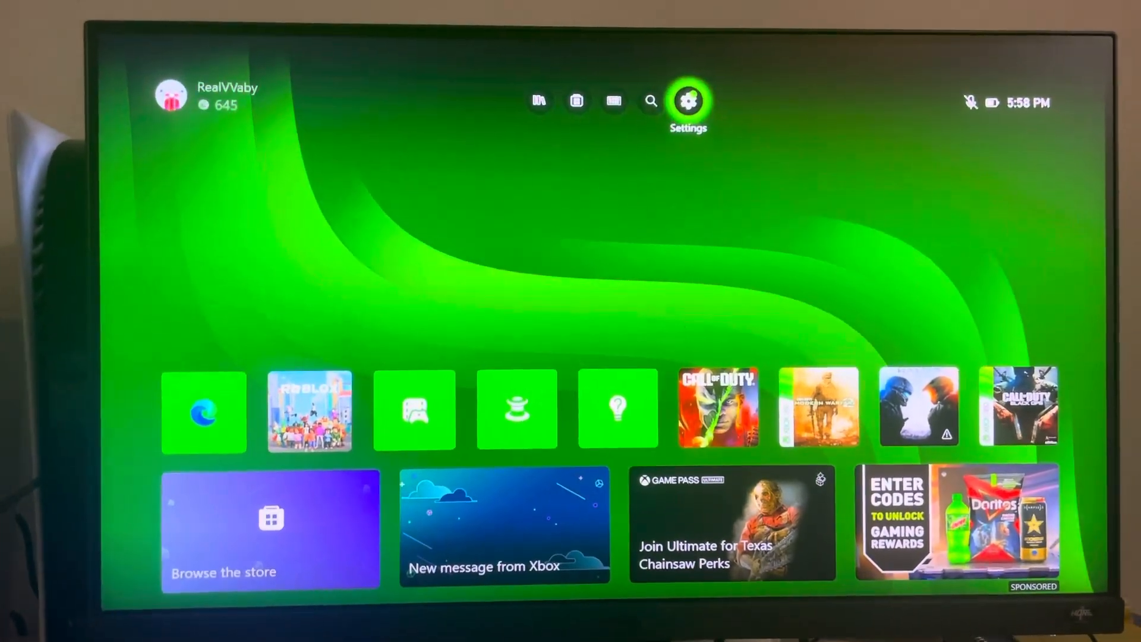
Reach Communication & multiplayer via Settings, Privacy & online safety, Xbox privacy, View details & customize
{"action": "left_click", "coordinate": [687, 101]}
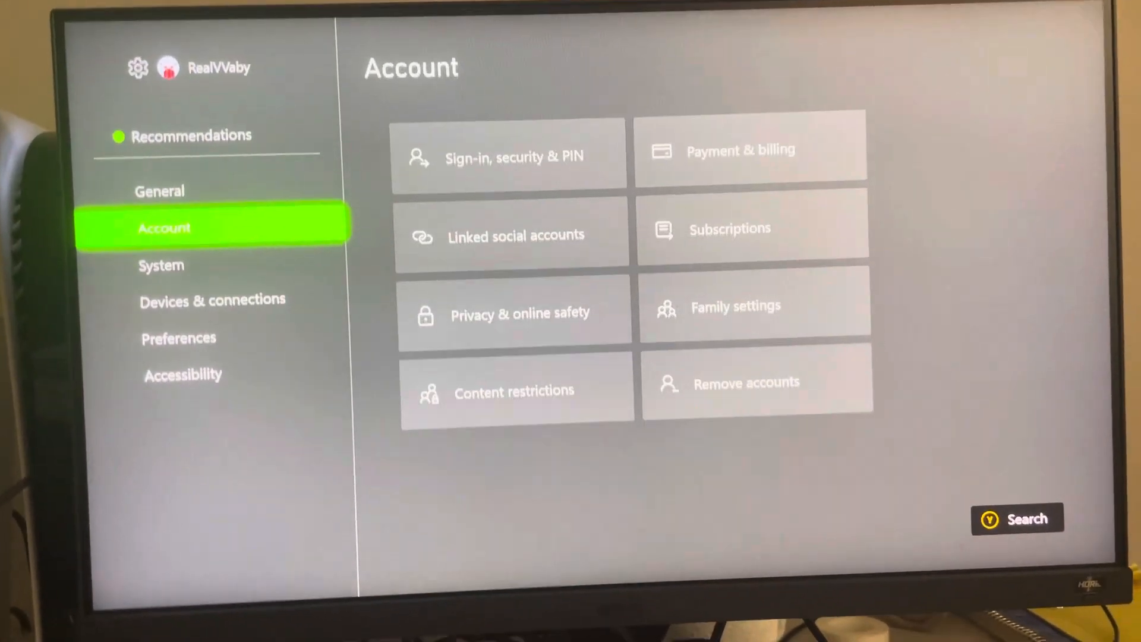
{"action": "left_click", "coordinate": [514, 312]}
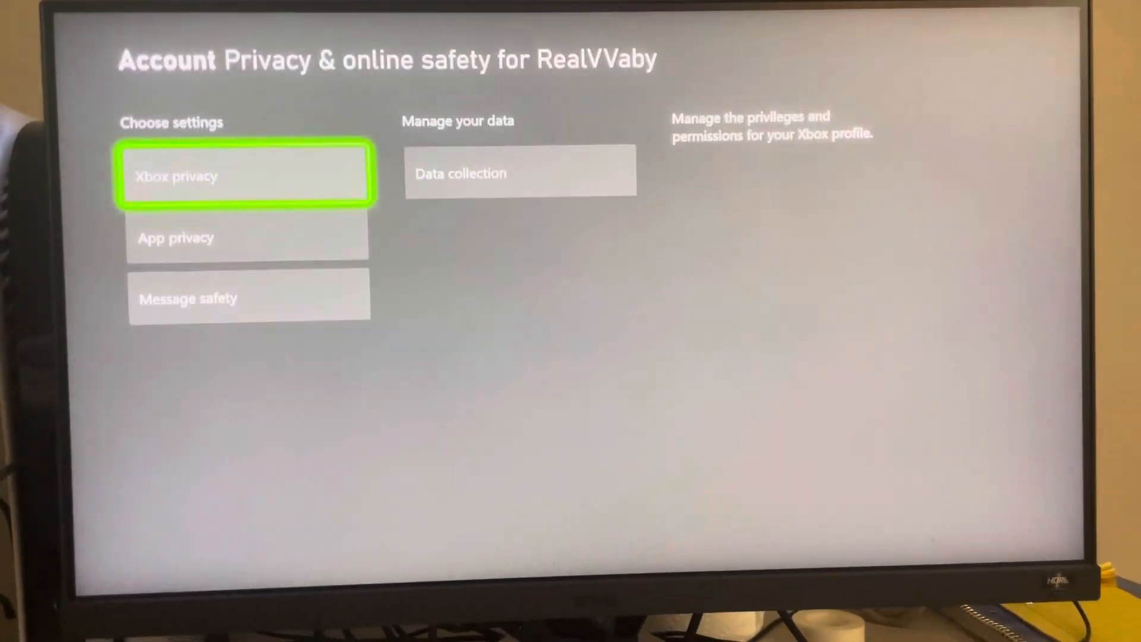
{"action": "left_click", "coordinate": [246, 175]}
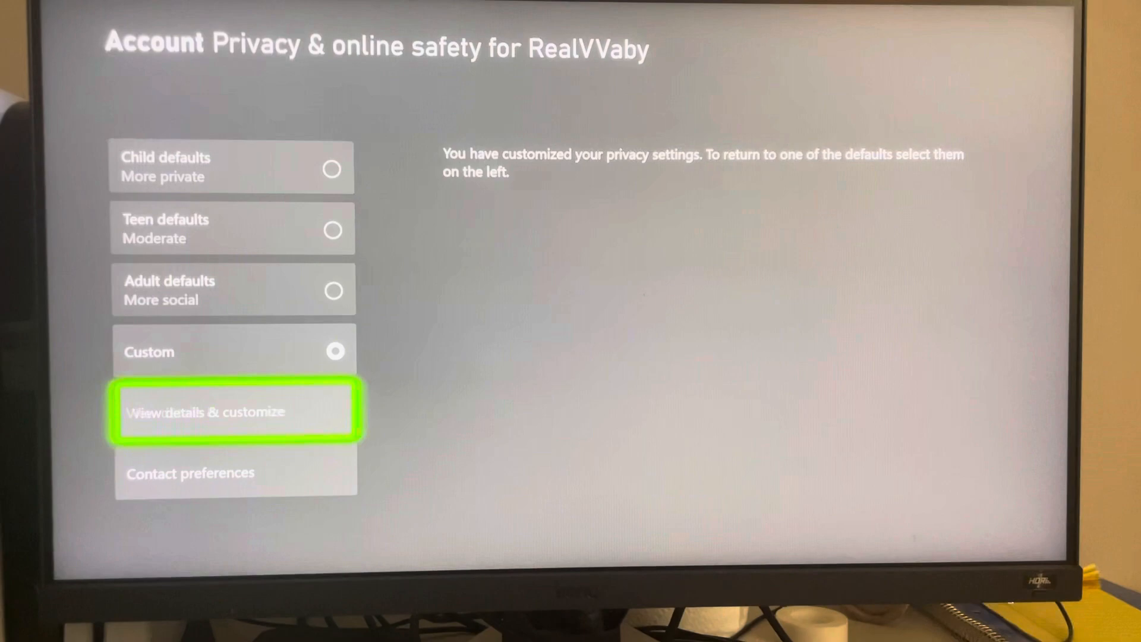
{"action": "left_click", "coordinate": [234, 410]}
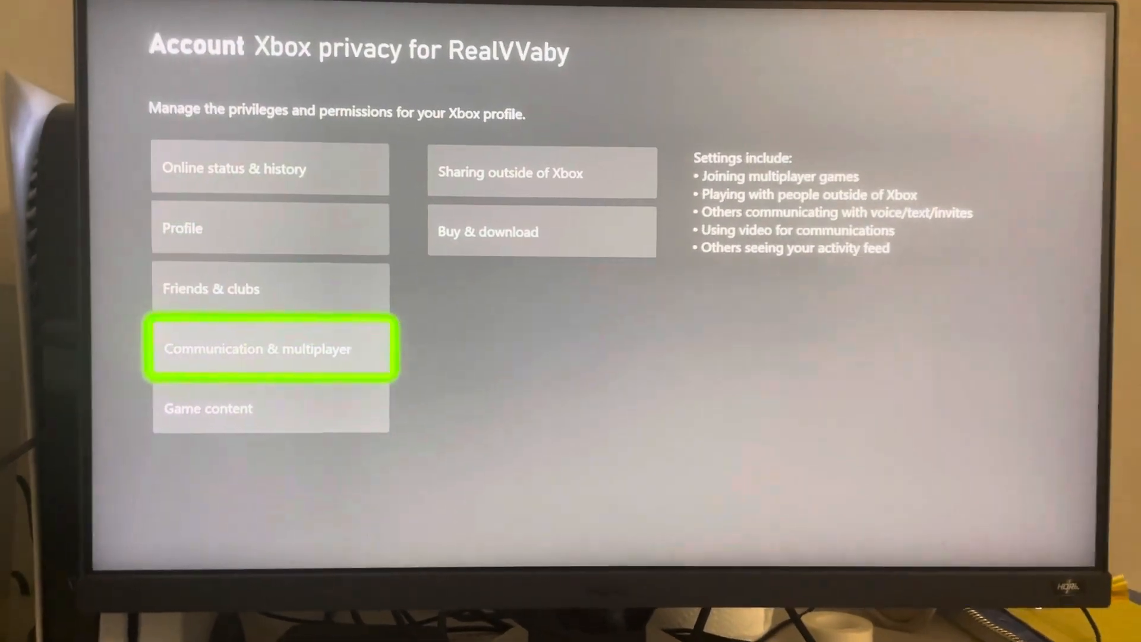
{"action": "left_click", "coordinate": [270, 349]}
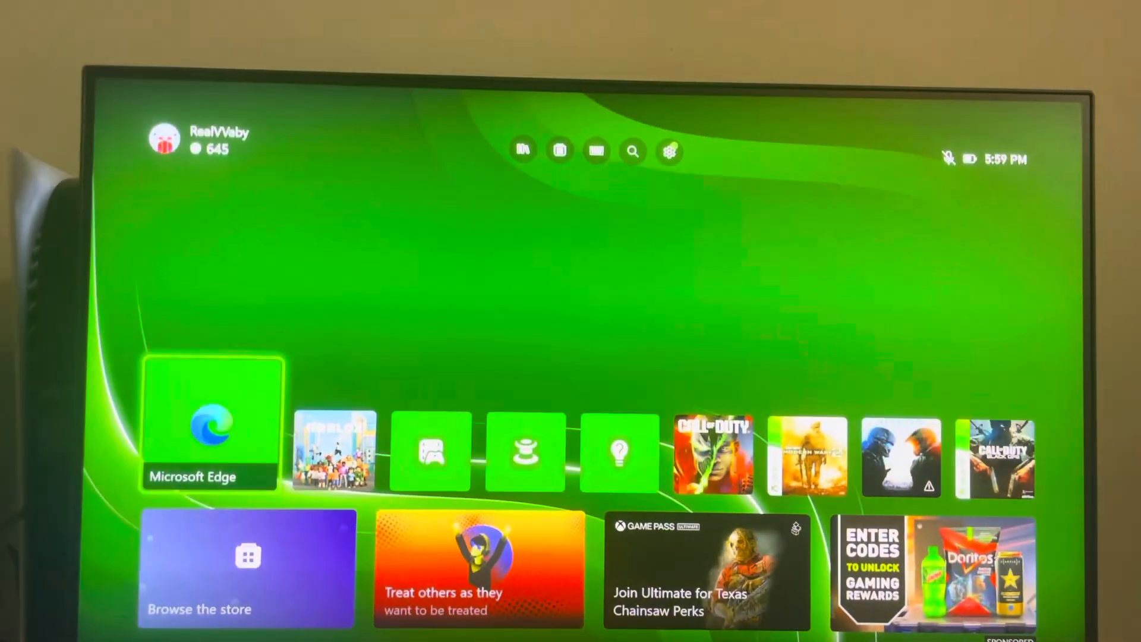
Leave the Xbox home and bring up the Roblox home screen with its Friends row
{"action": "left_click", "coordinate": [210, 419]}
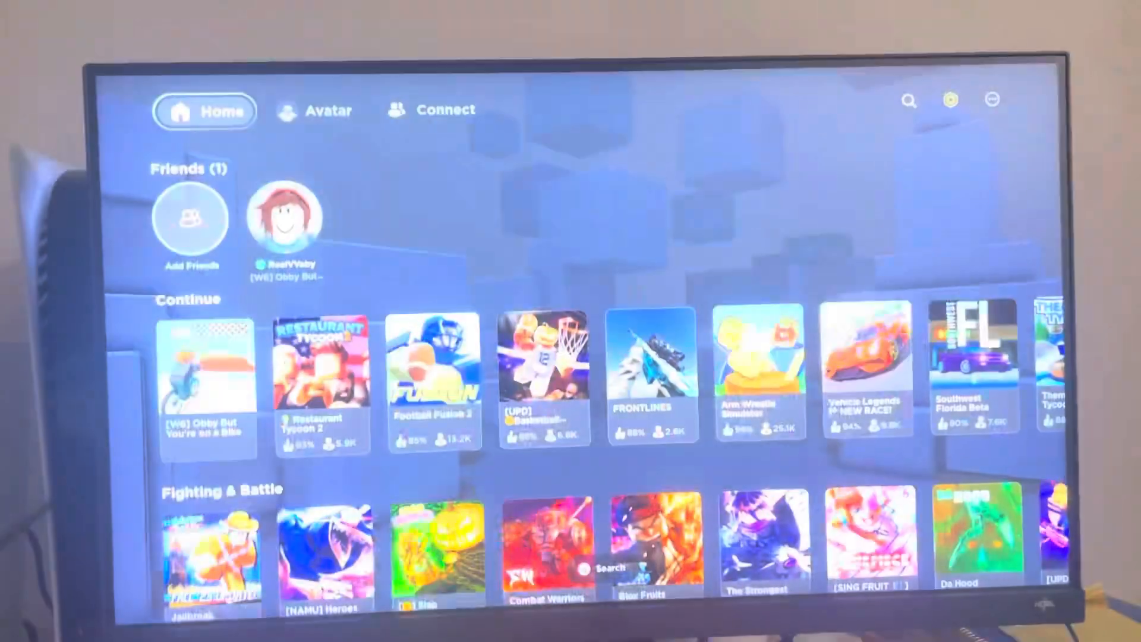
Exit Roblox with the PS button to land on the PlayStation Games home
{"action": "left_click", "coordinate": [990, 98]}
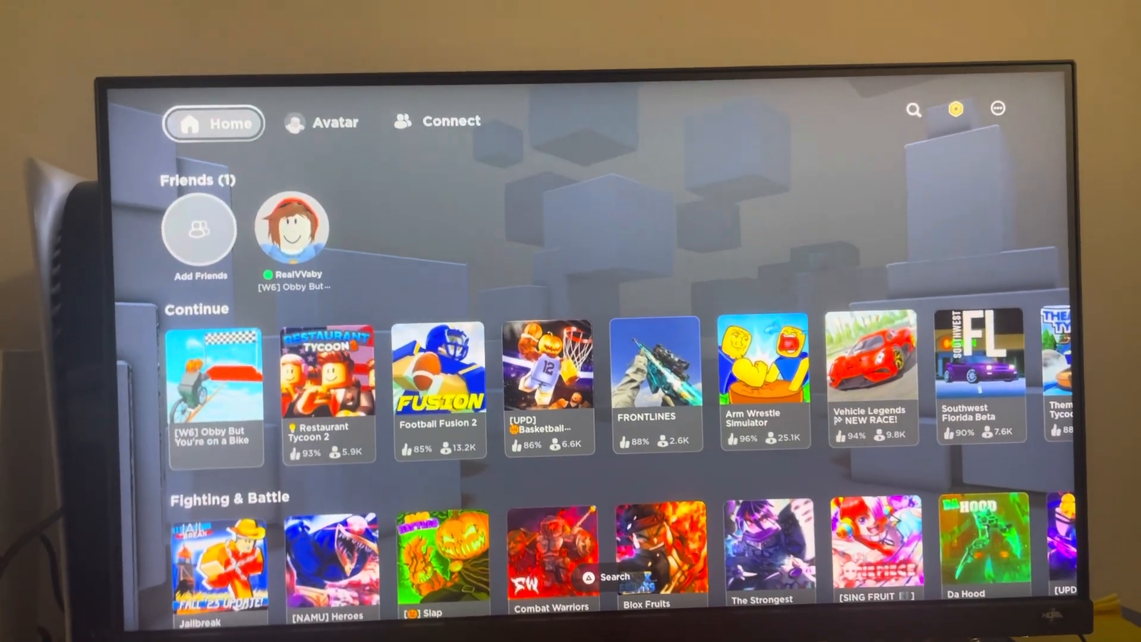
{"action": "key", "text": "PS"}
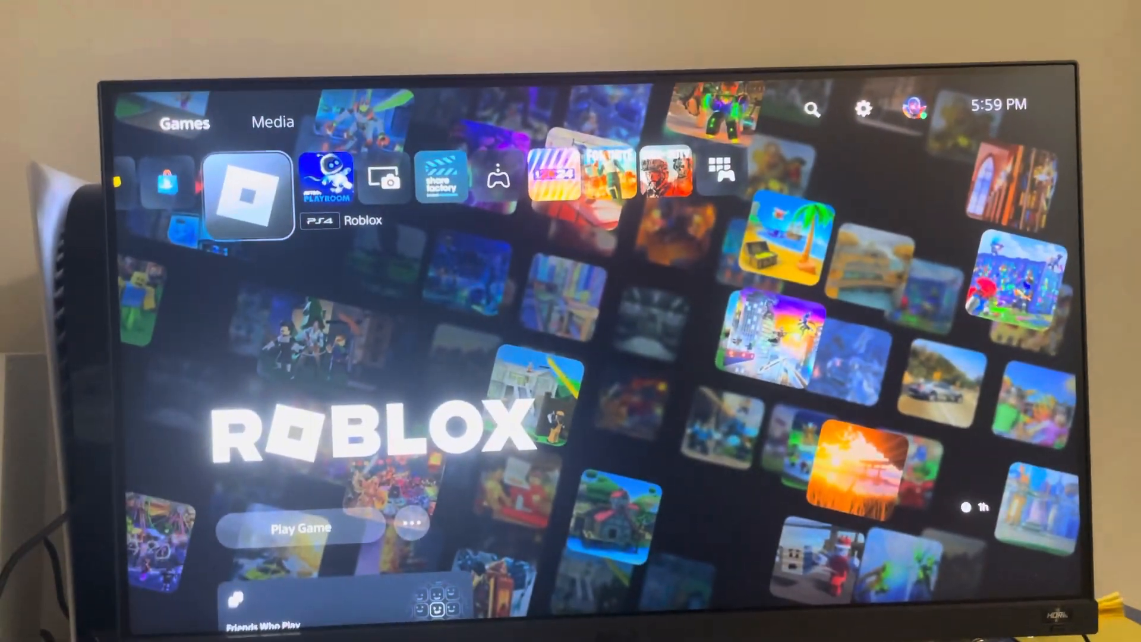